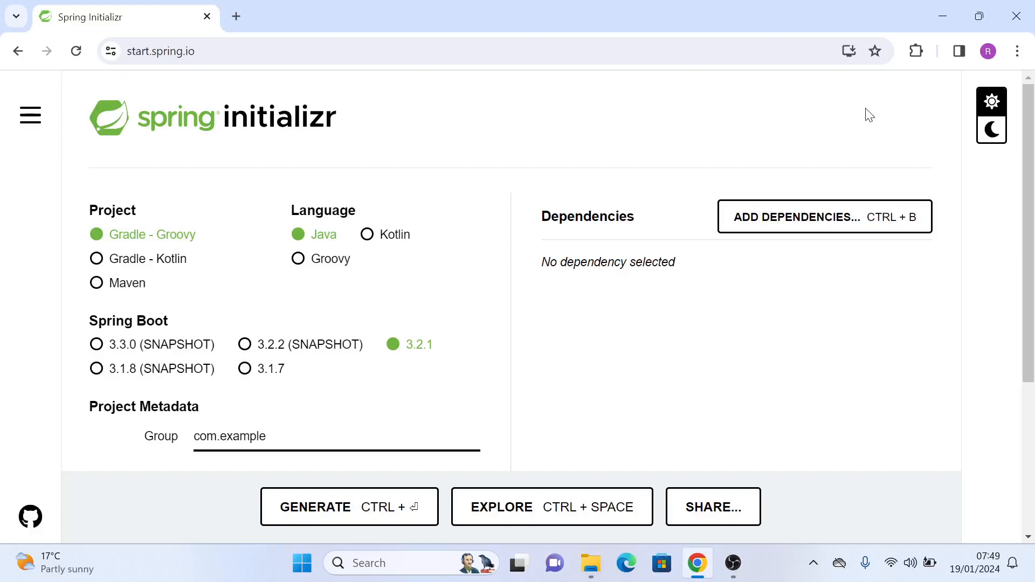
pyautogui.moveTo(323, 136)
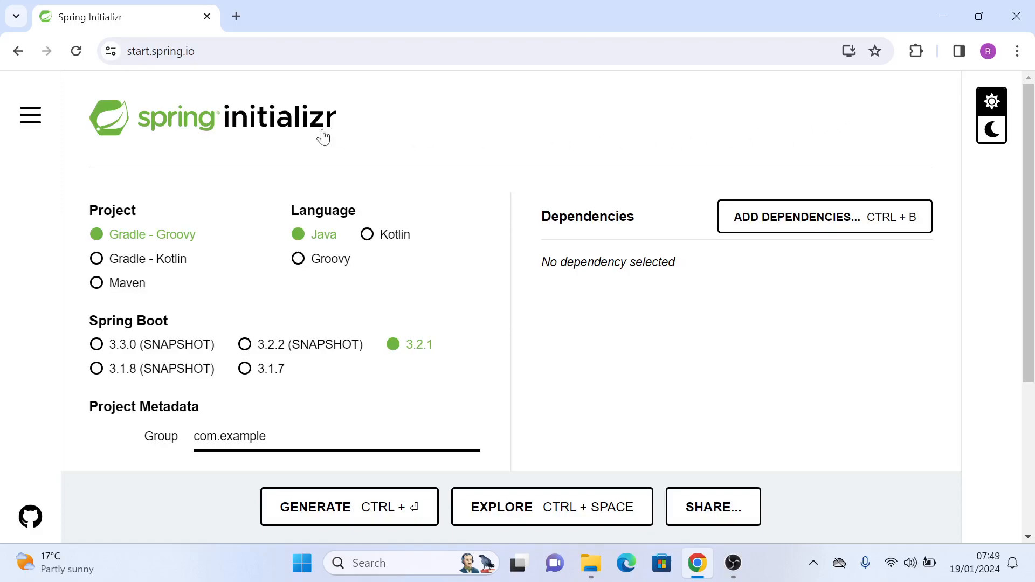
pyautogui.moveTo(323, 136)
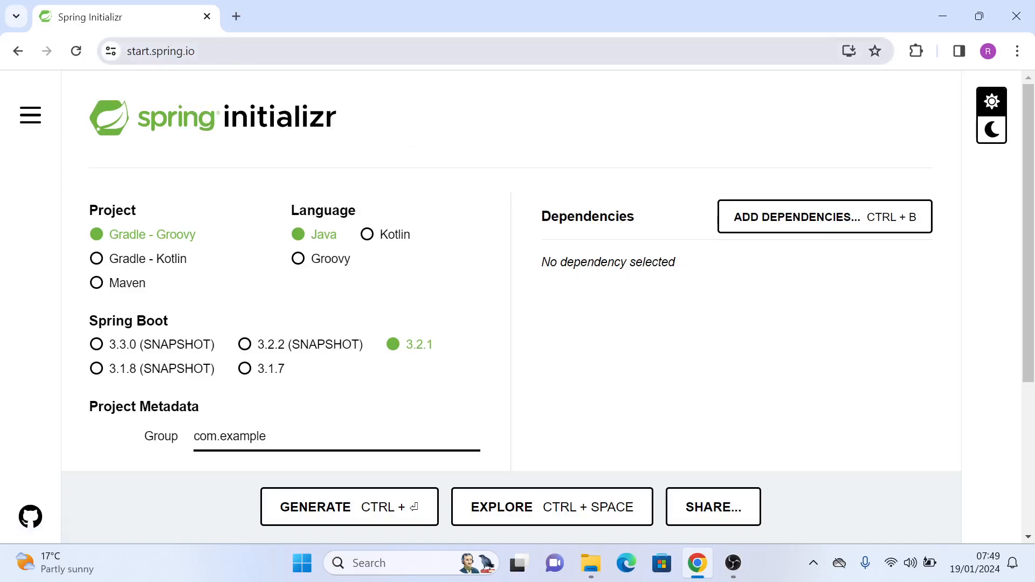
pyautogui.moveTo(374, 108)
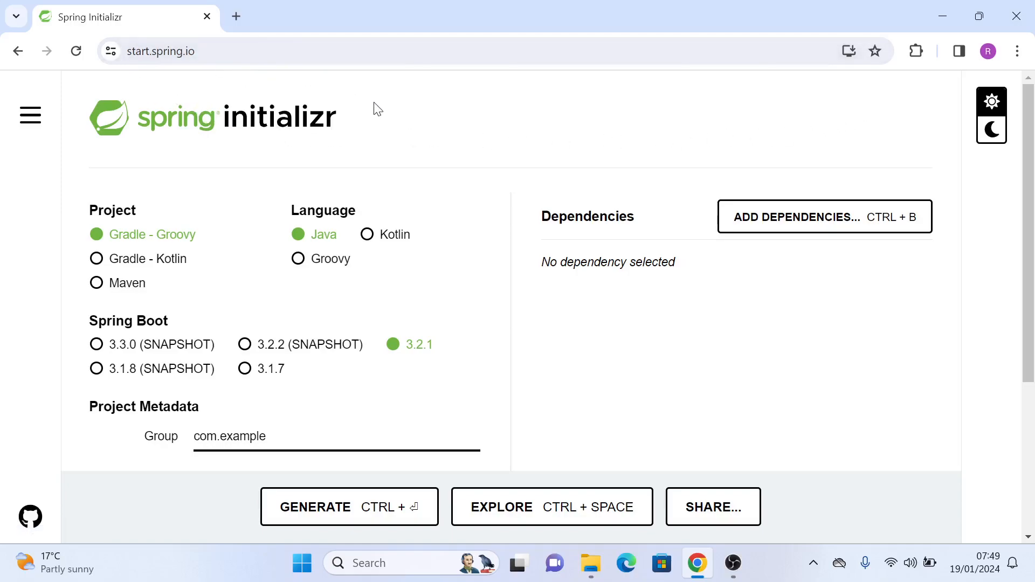
pyautogui.moveTo(384, 111)
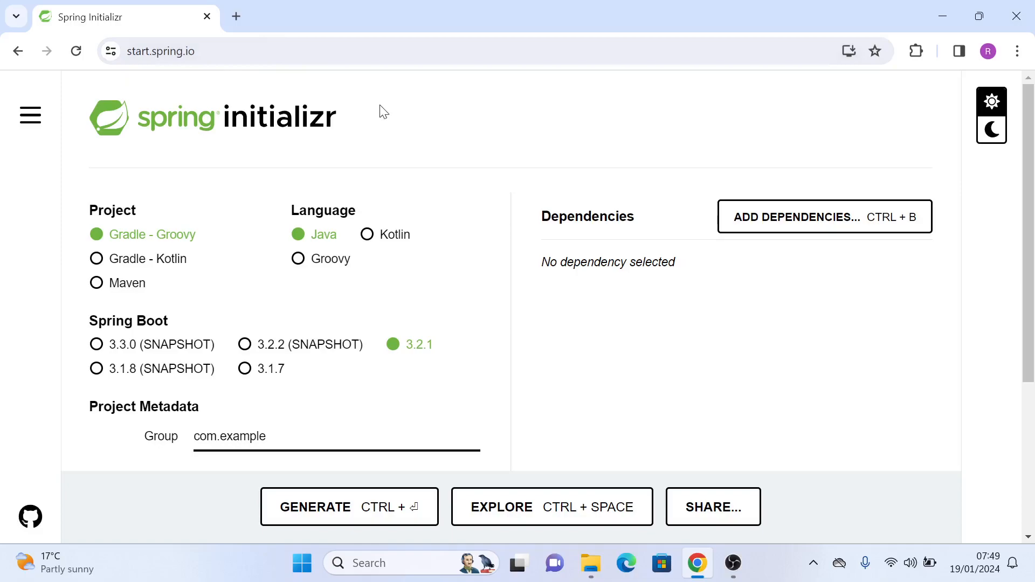
pyautogui.moveTo(308, 237)
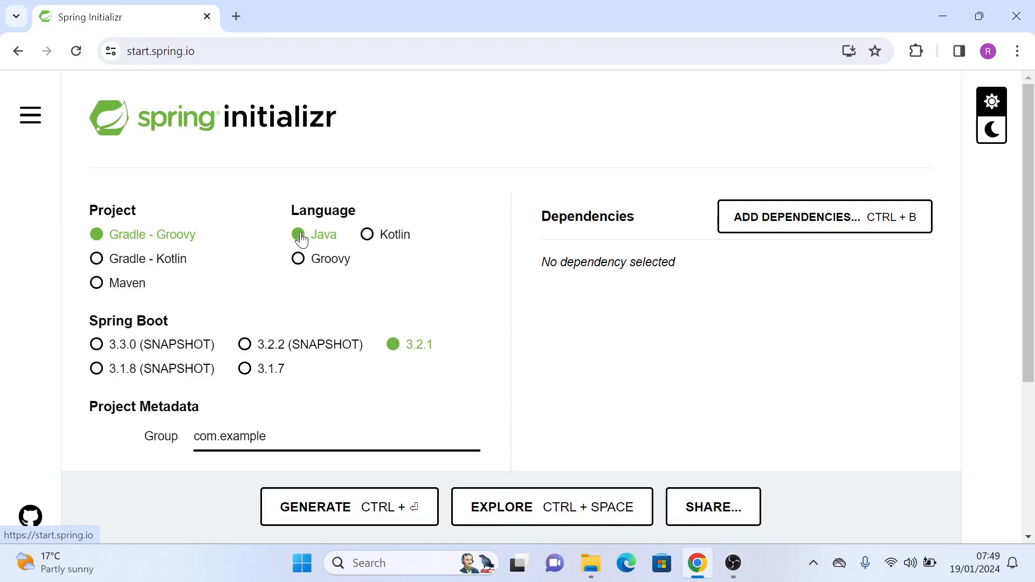
# Step: Switch the project build to Maven, keeping Java and Spring Boot 3.2.1
pyautogui.click(96, 282)
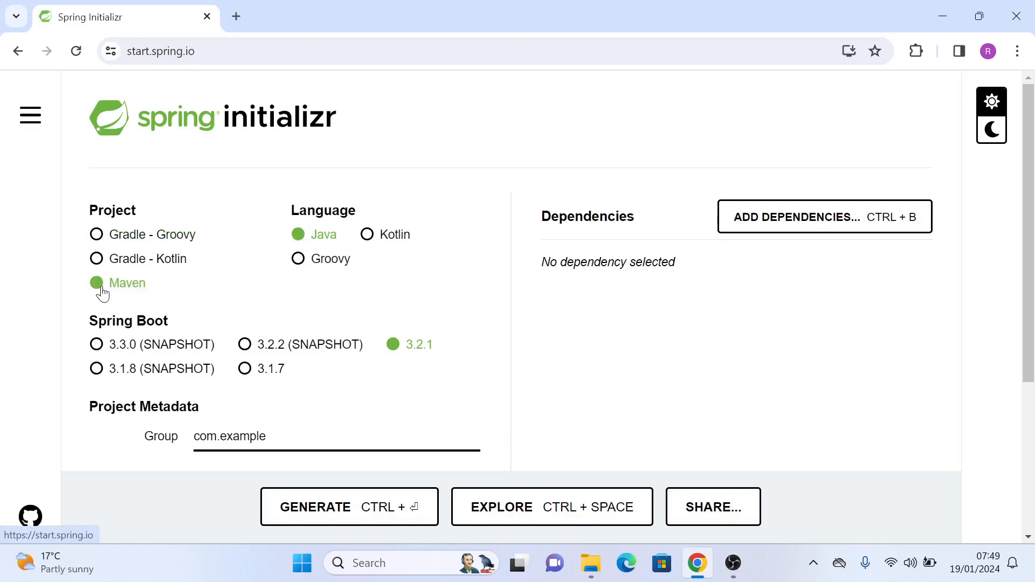
pyautogui.moveTo(431, 153)
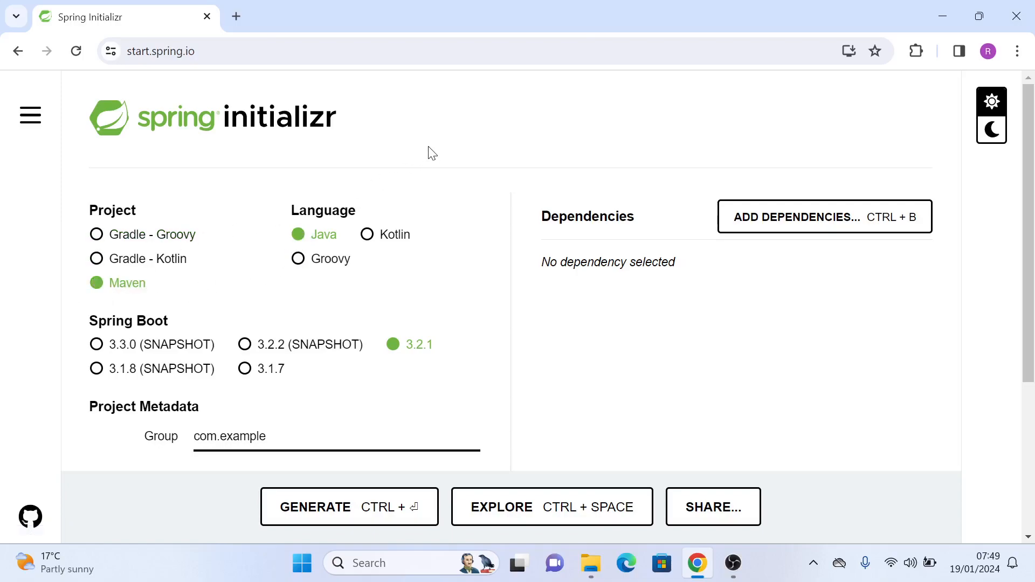
pyautogui.moveTo(397, 350)
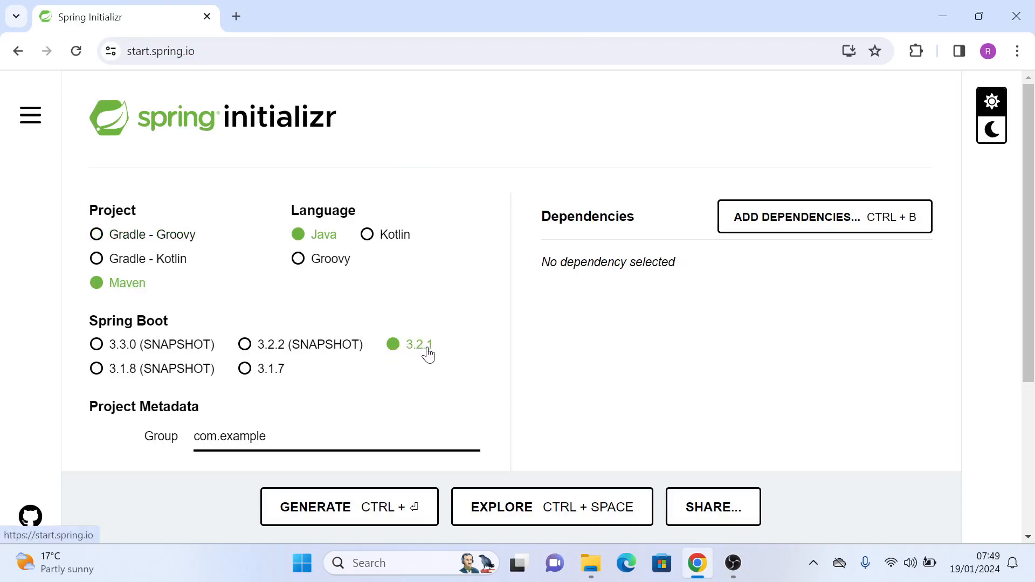
pyautogui.moveTo(423, 353)
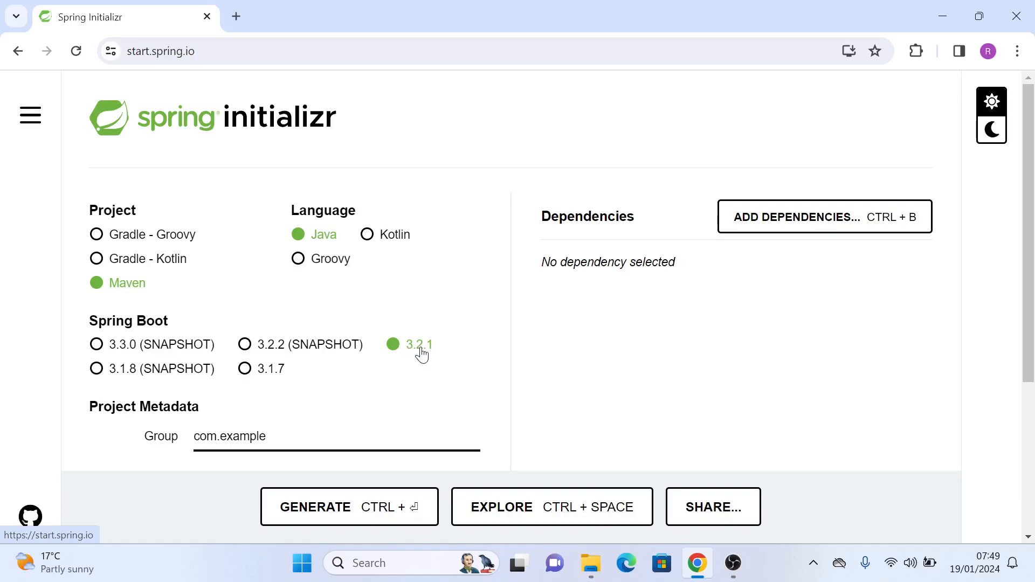
pyautogui.scroll(-3)
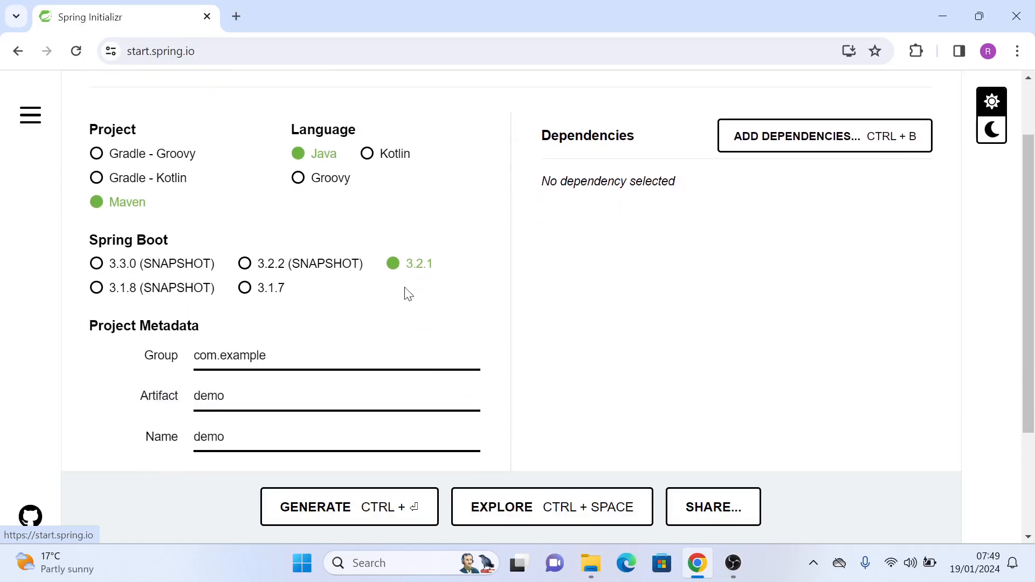
pyautogui.scroll(-3)
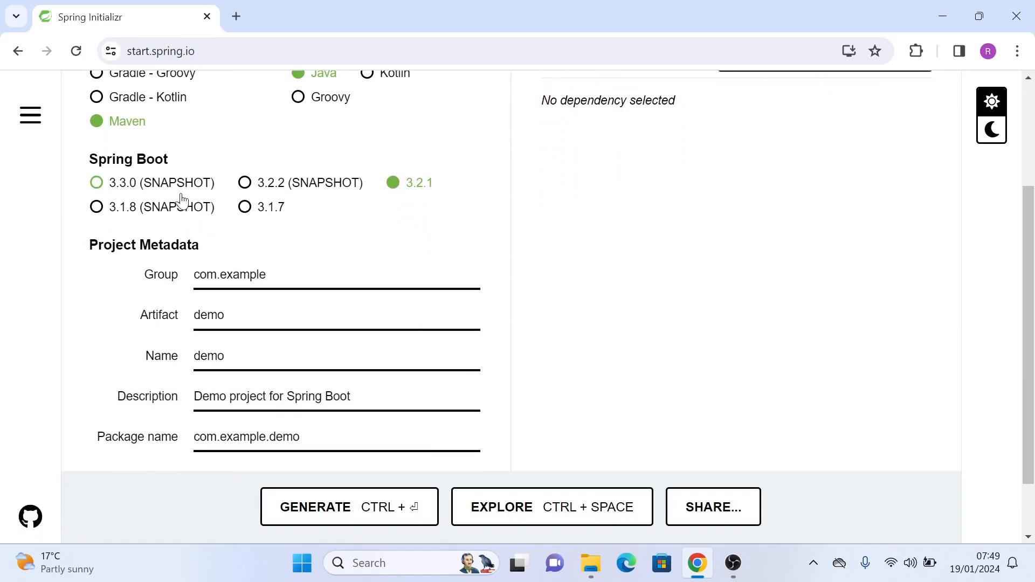
pyautogui.moveTo(418, 190)
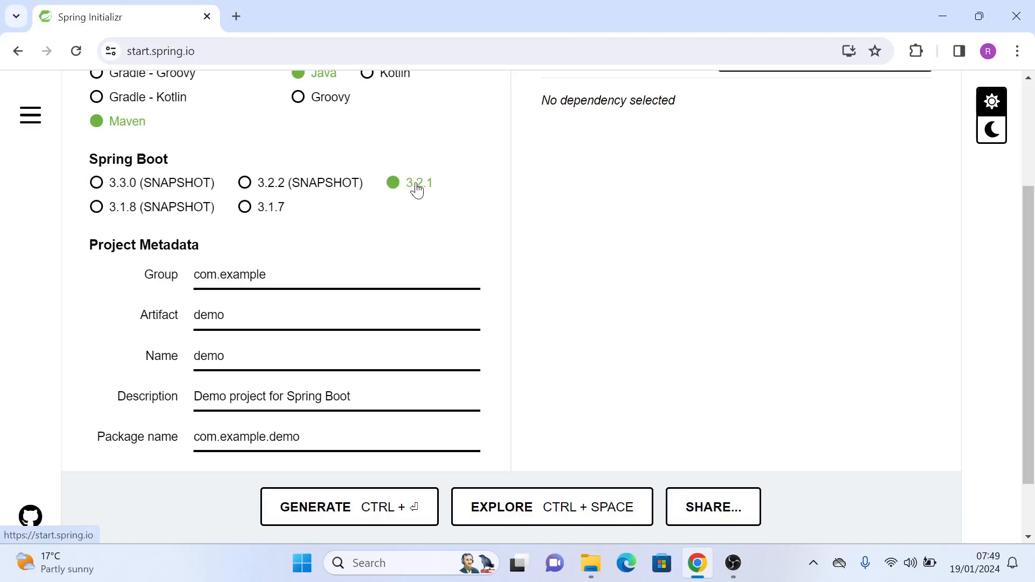
pyautogui.moveTo(420, 187)
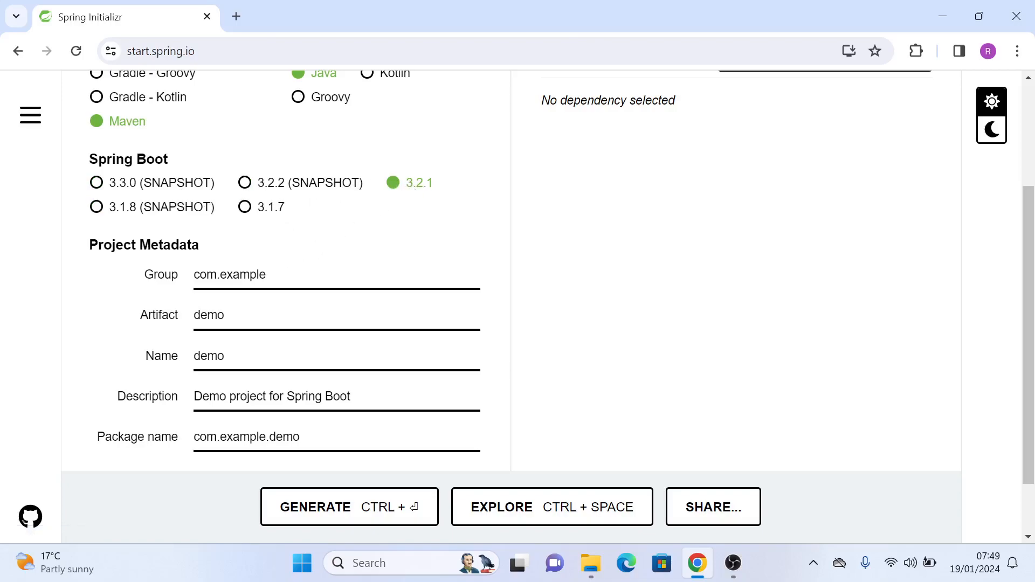
# Step: Set the group to com.mycompany and the artifact to items-service
pyautogui.doubleClick(244, 274)
pyautogui.write('mycompany')
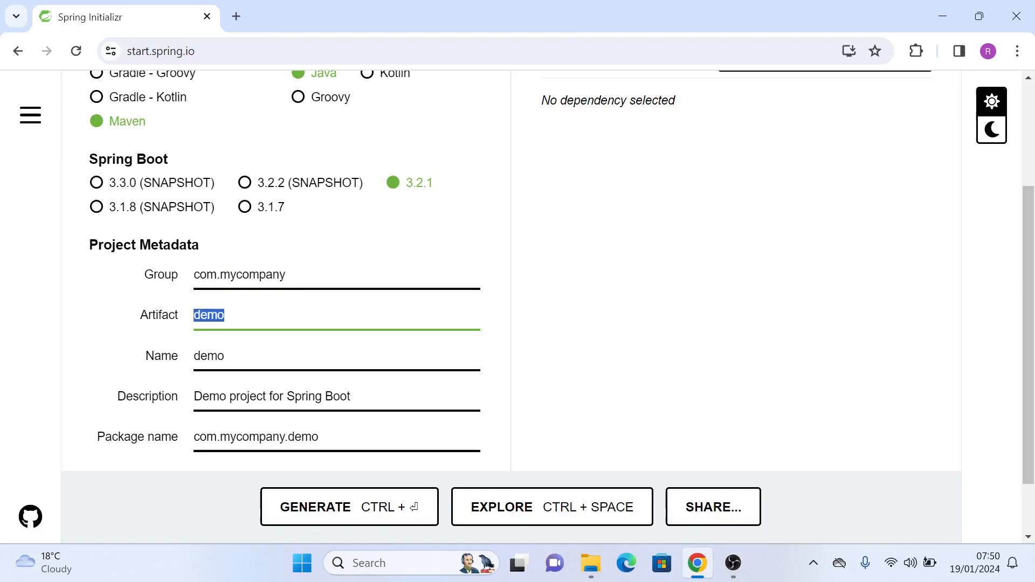
pyautogui.write('item')
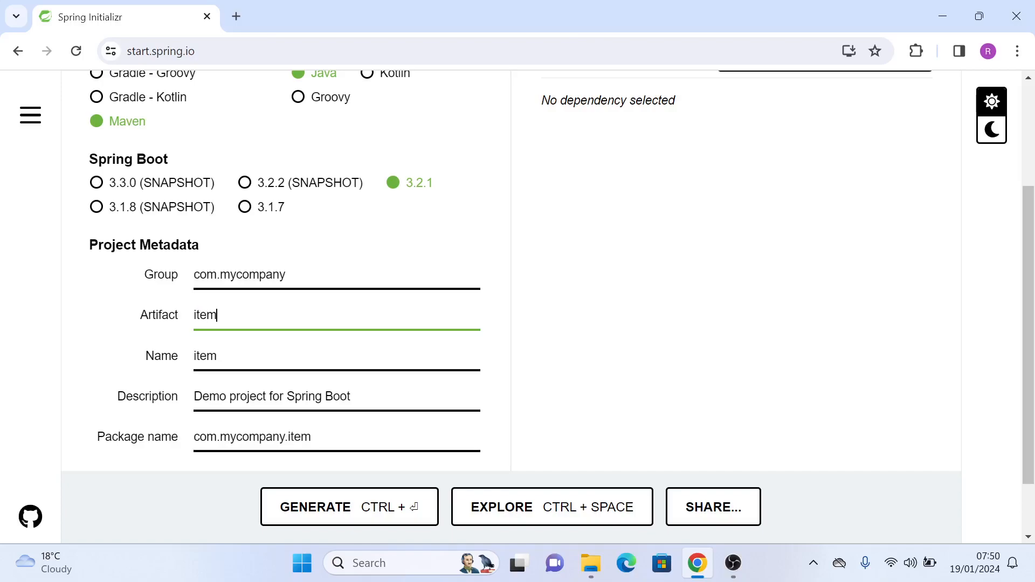
pyautogui.write('s-se')
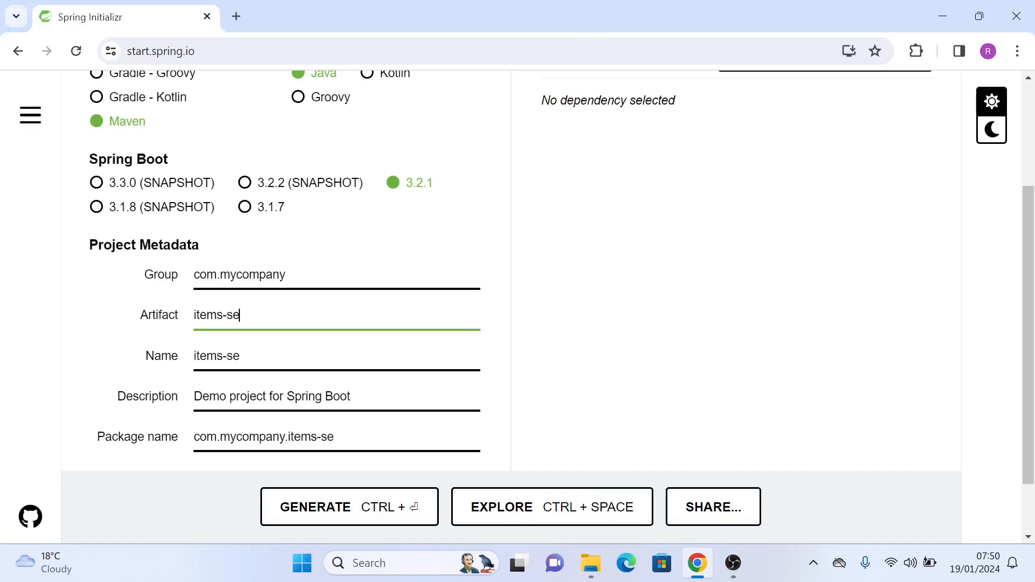
pyautogui.write('rvice')
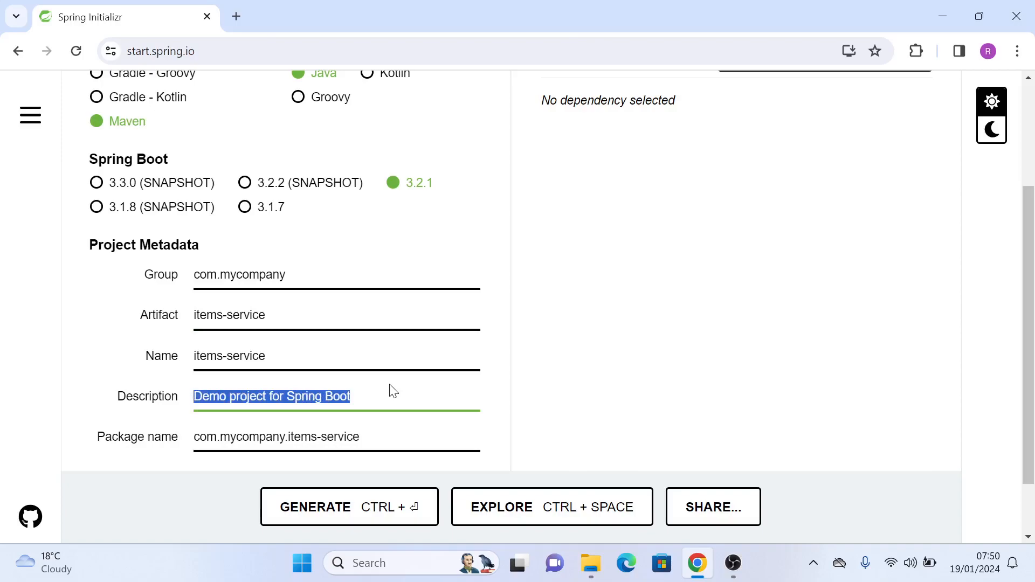
# Step: Enter description 'Items Service' and make the package com.mycompany.itemsservice
pyautogui.write('It')
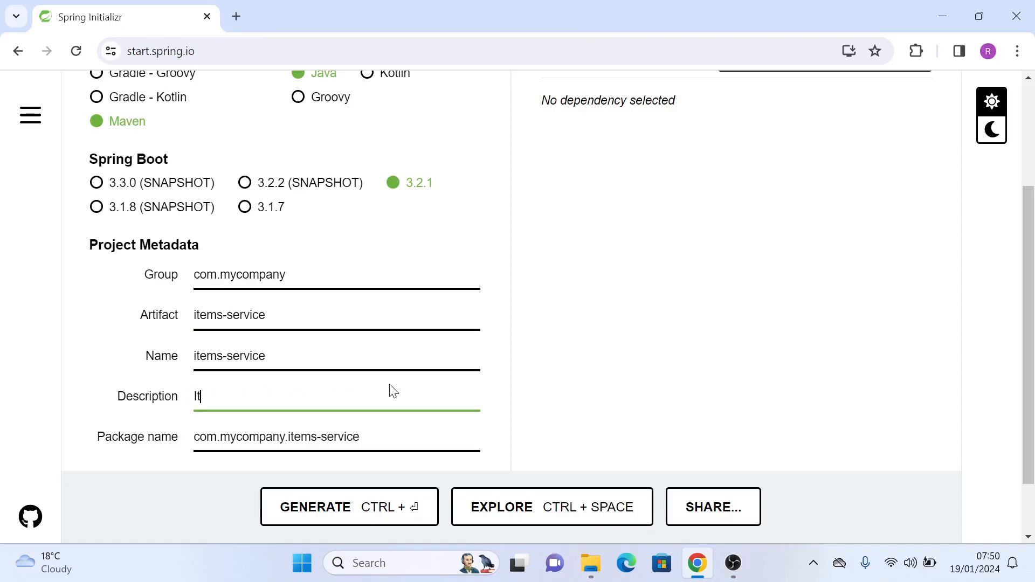
pyautogui.write('ems Ser')
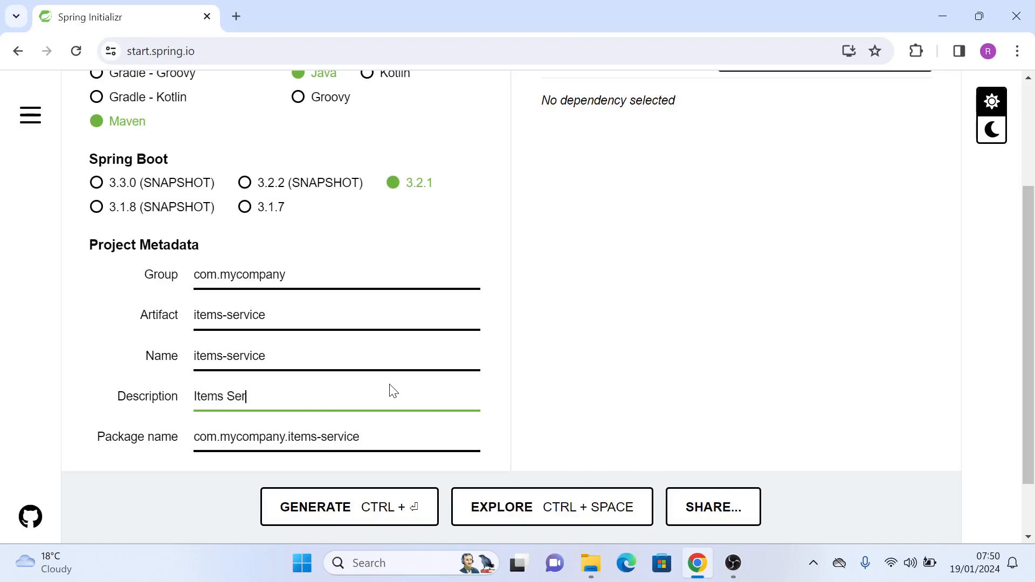
pyautogui.write('vice')
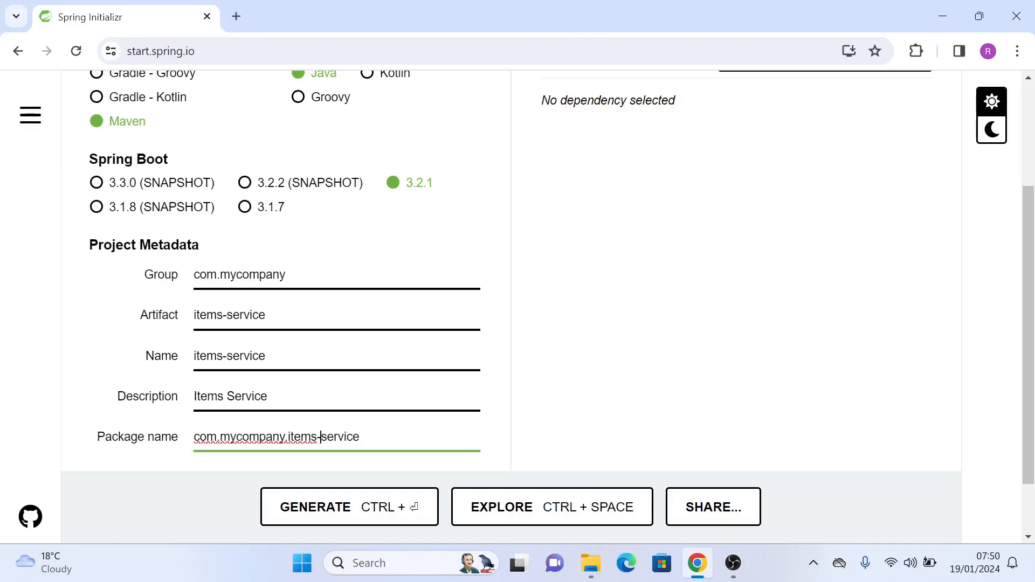
pyautogui.press('Backspace')
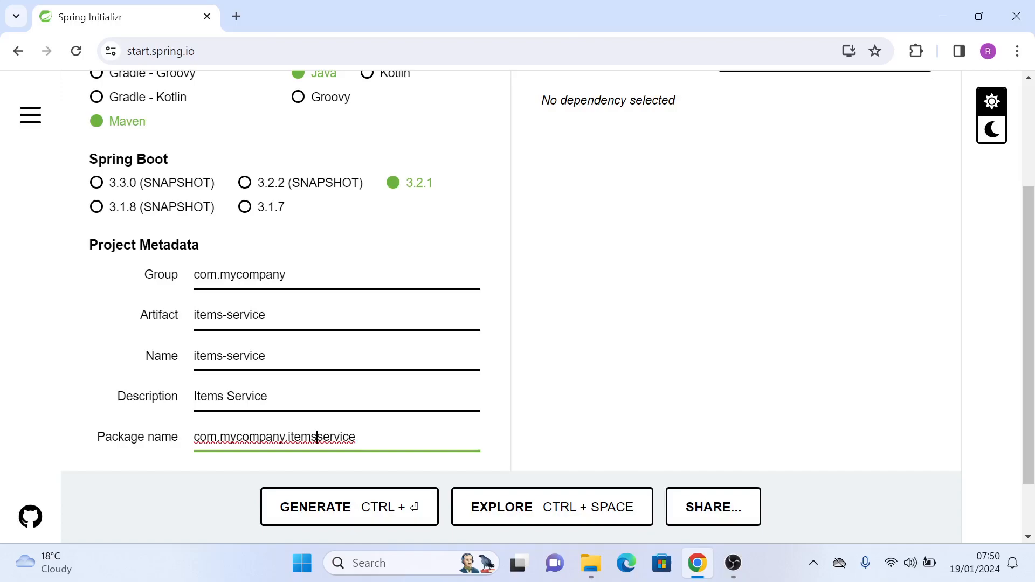
# Step: Confirm Jar packaging and Java 17 beneath the finished project metadata
pyautogui.scroll(-3)
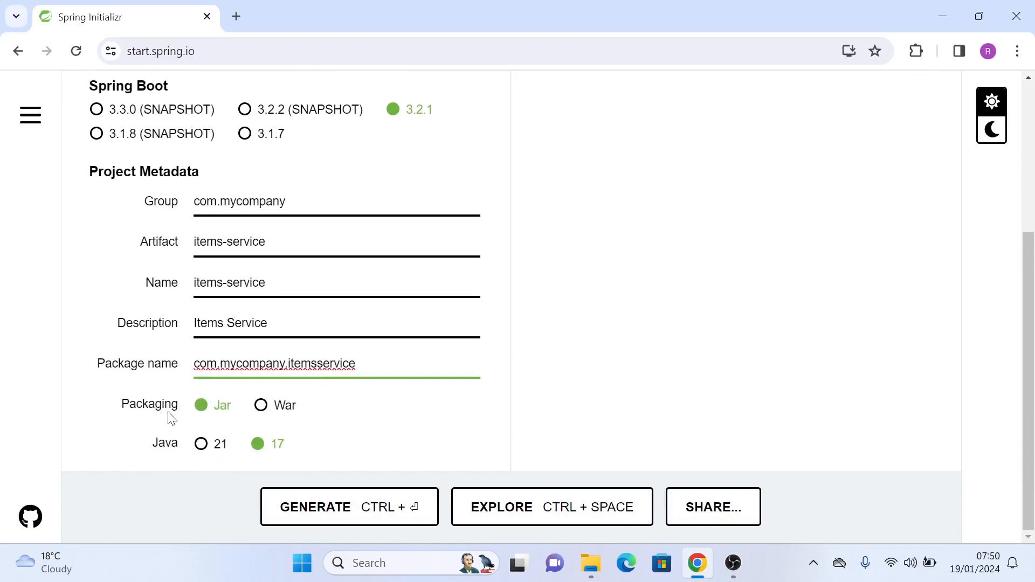
pyautogui.moveTo(256, 454)
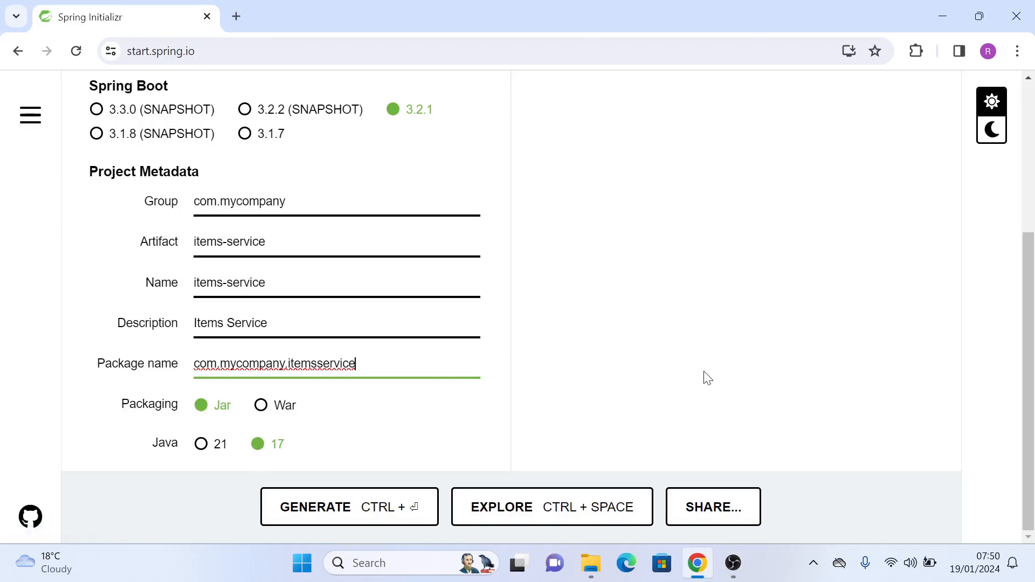
pyautogui.scroll(3)
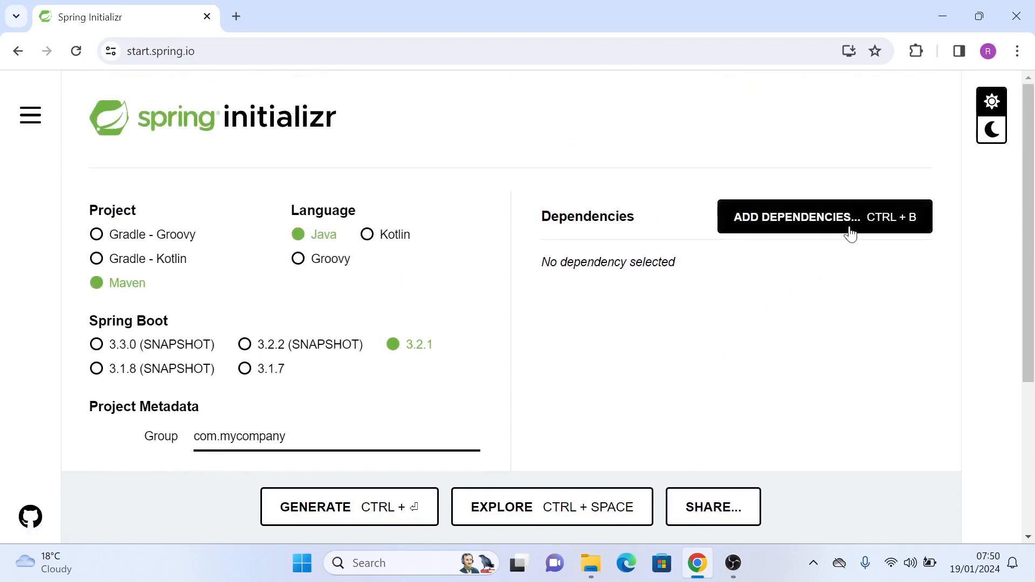
# Step: Add Spring Web from a 'web' search, then add Lombok
pyautogui.click(824, 216)
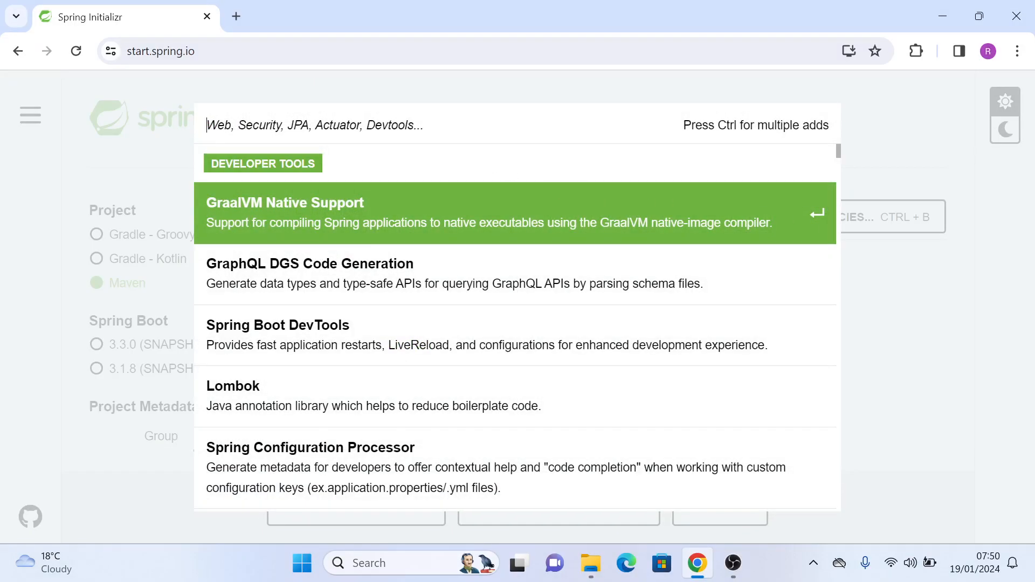
pyautogui.write('web')
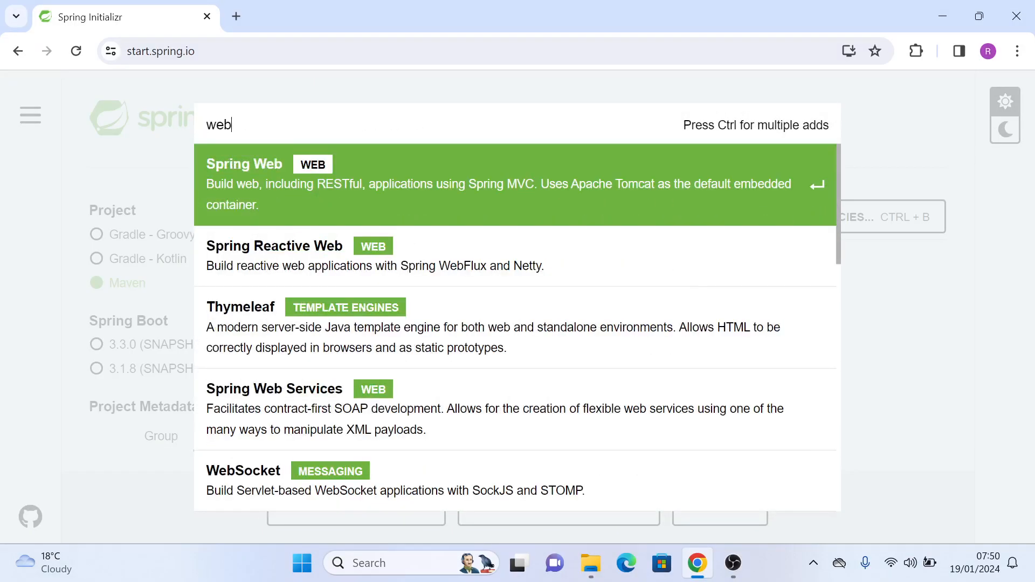
pyautogui.moveTo(265, 185)
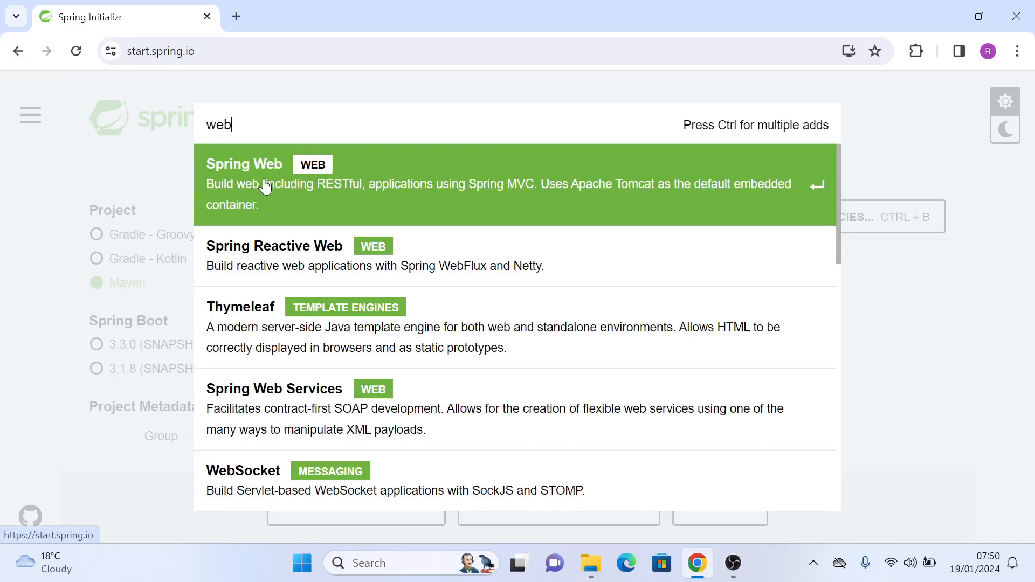
pyautogui.click(462, 185)
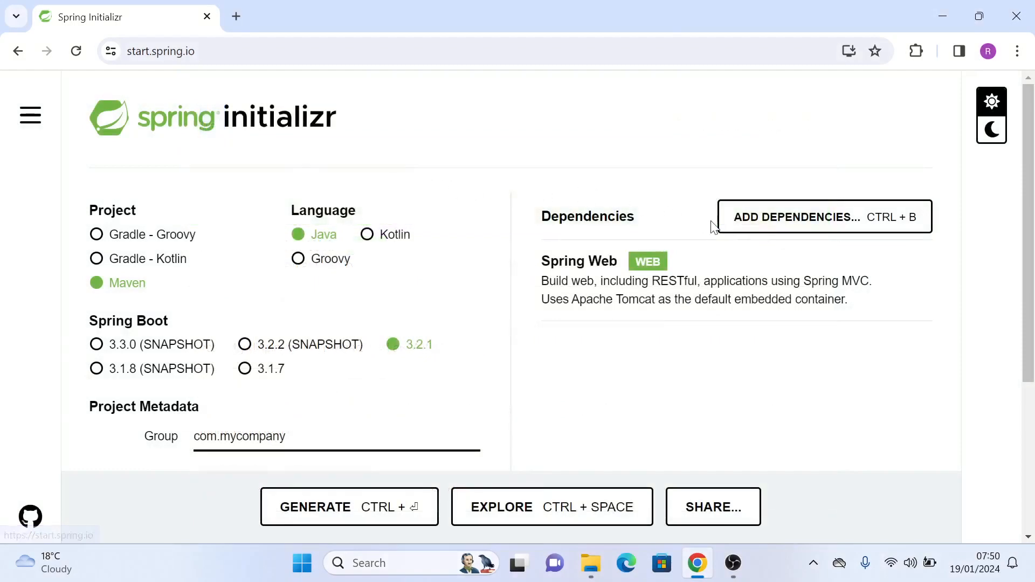
pyautogui.click(823, 217)
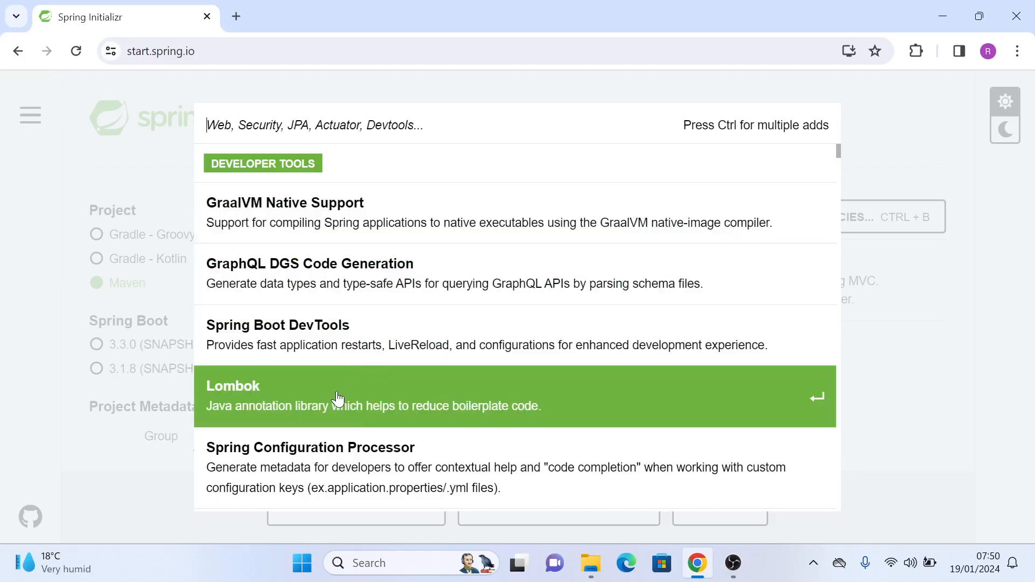
pyautogui.moveTo(323, 403)
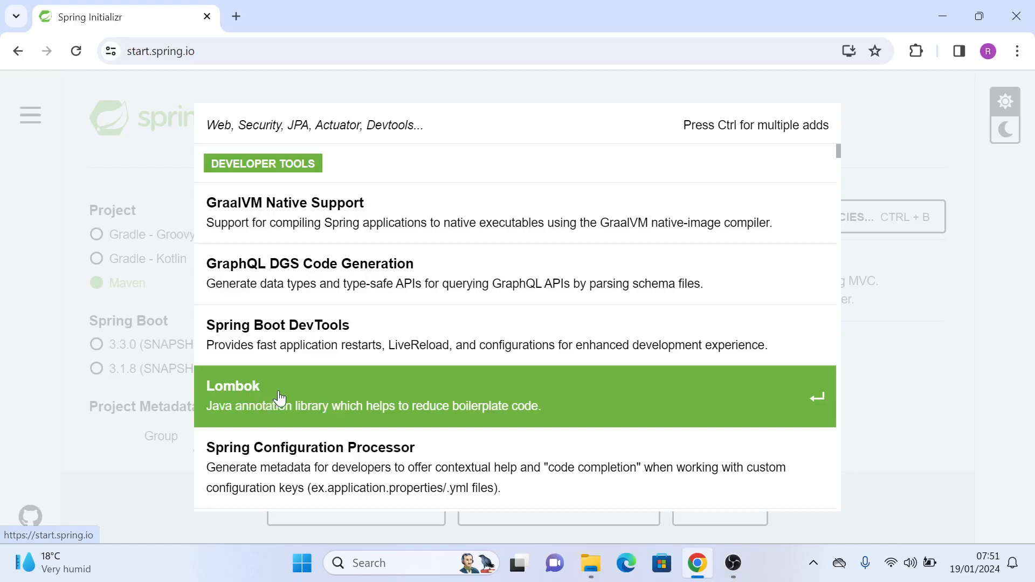
pyautogui.click(396, 396)
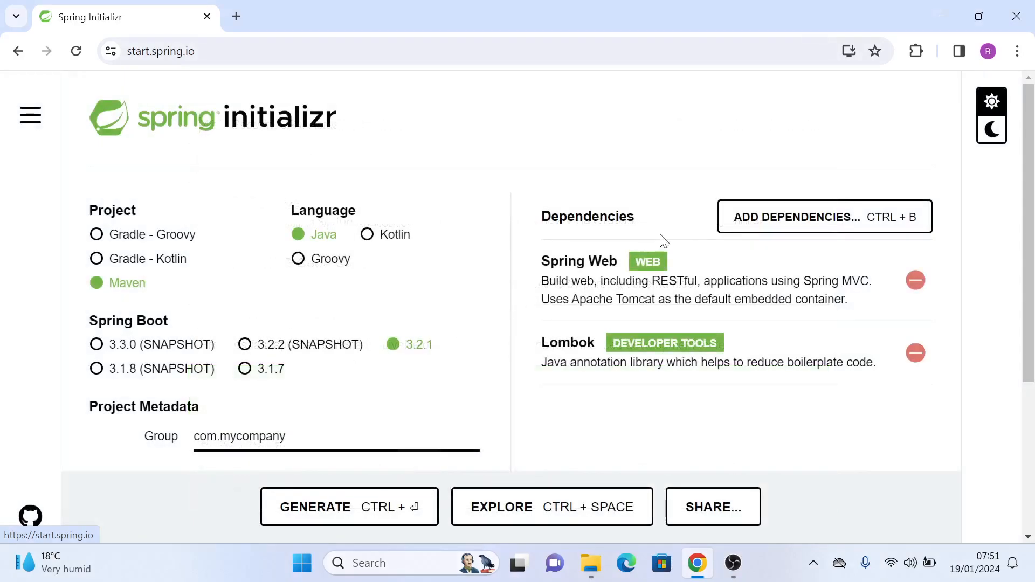
pyautogui.moveTo(804, 256)
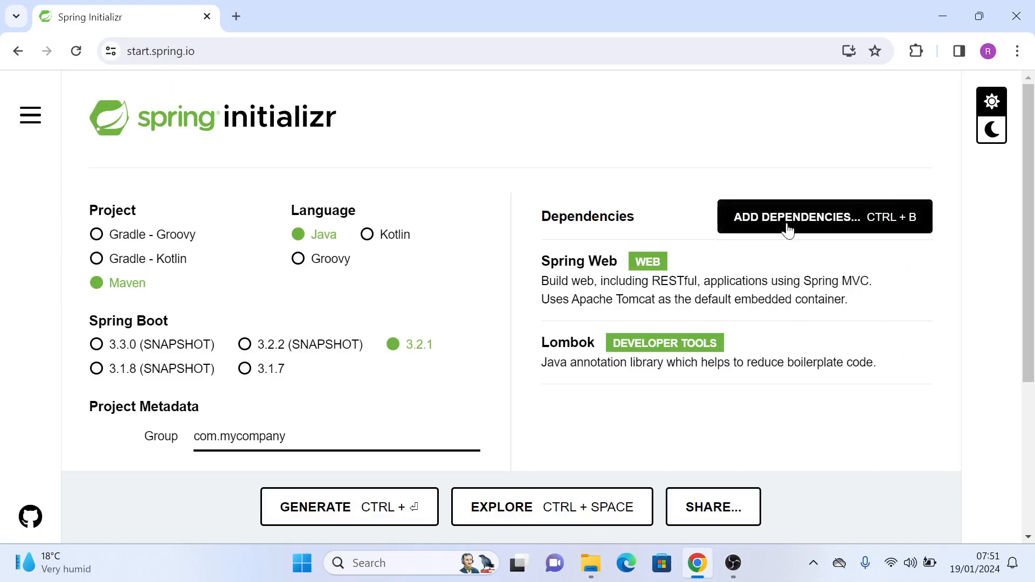
# Step: Add the Spring Data JPA dependency by searching 'JPA'
pyautogui.click(823, 217)
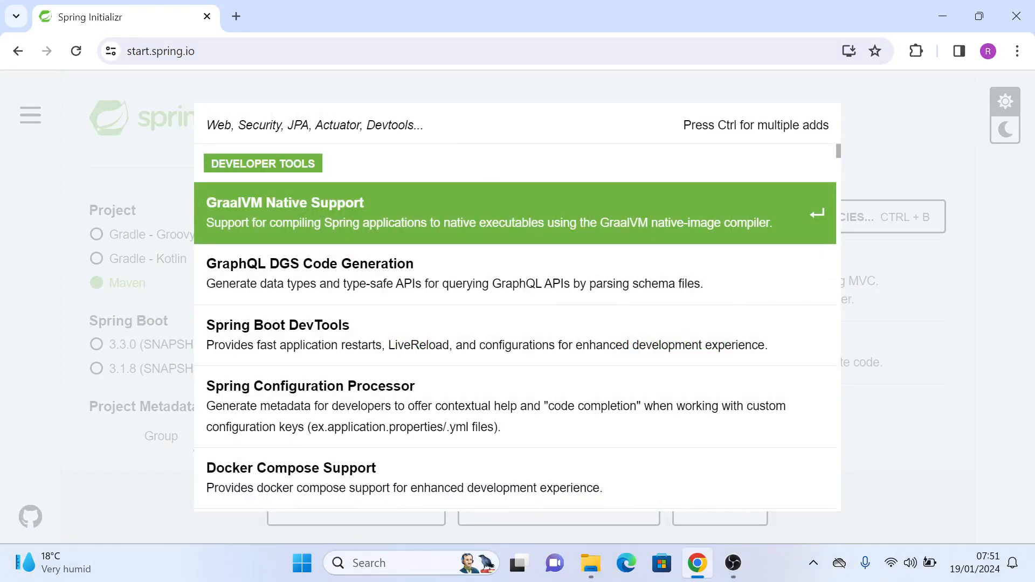
pyautogui.write('J')
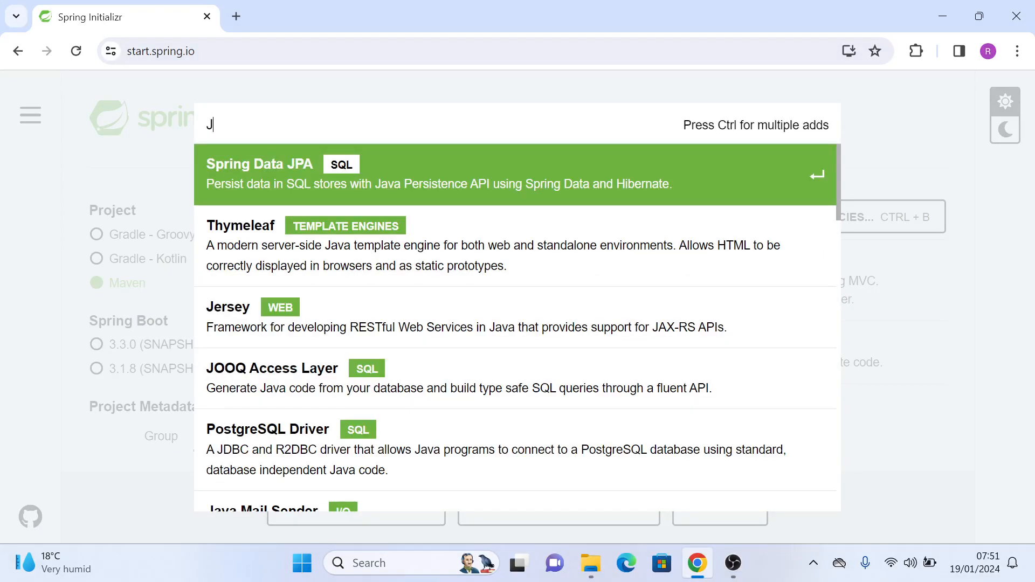
pyautogui.write('PA')
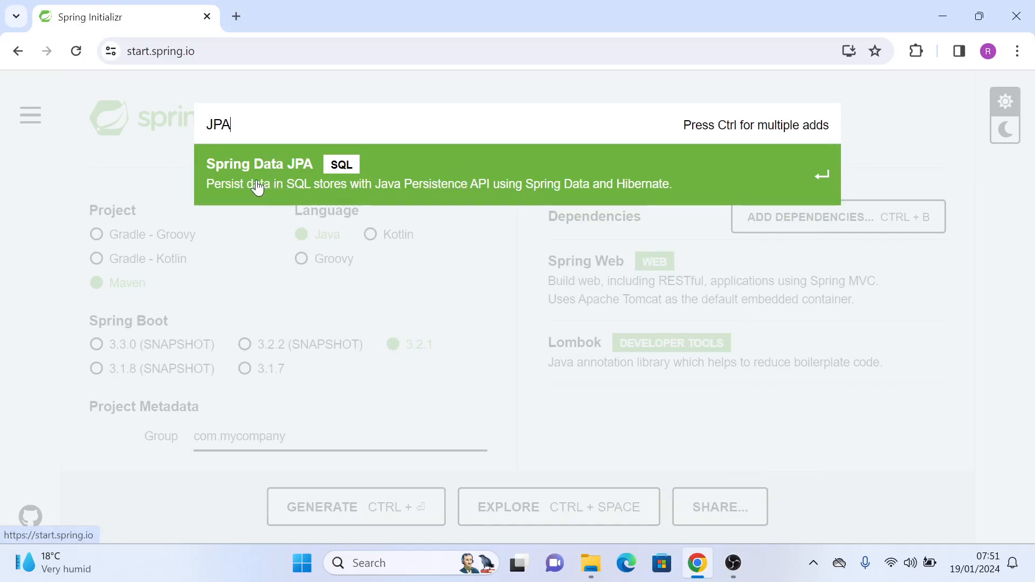
pyautogui.moveTo(444, 180)
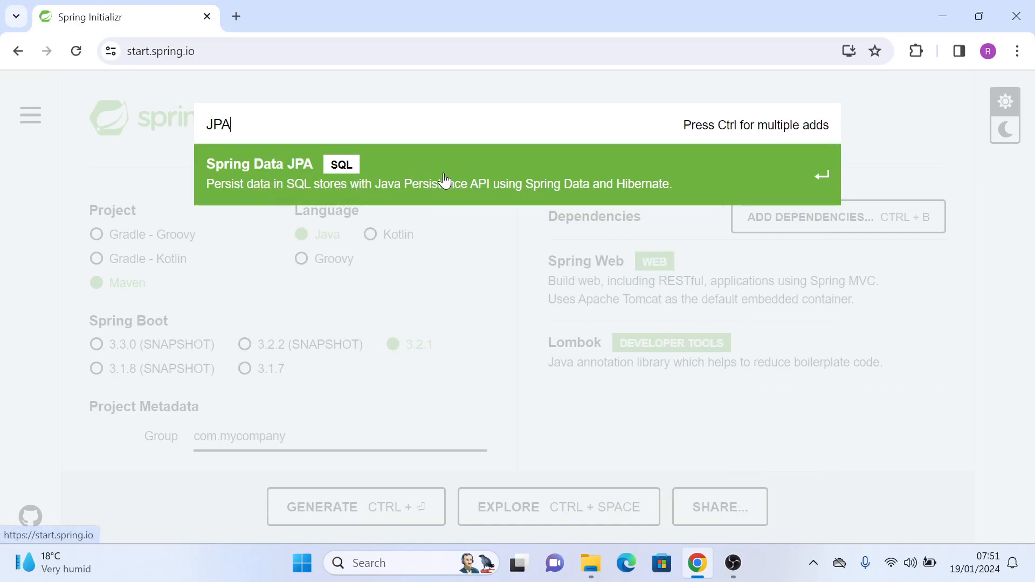
pyautogui.moveTo(439, 177)
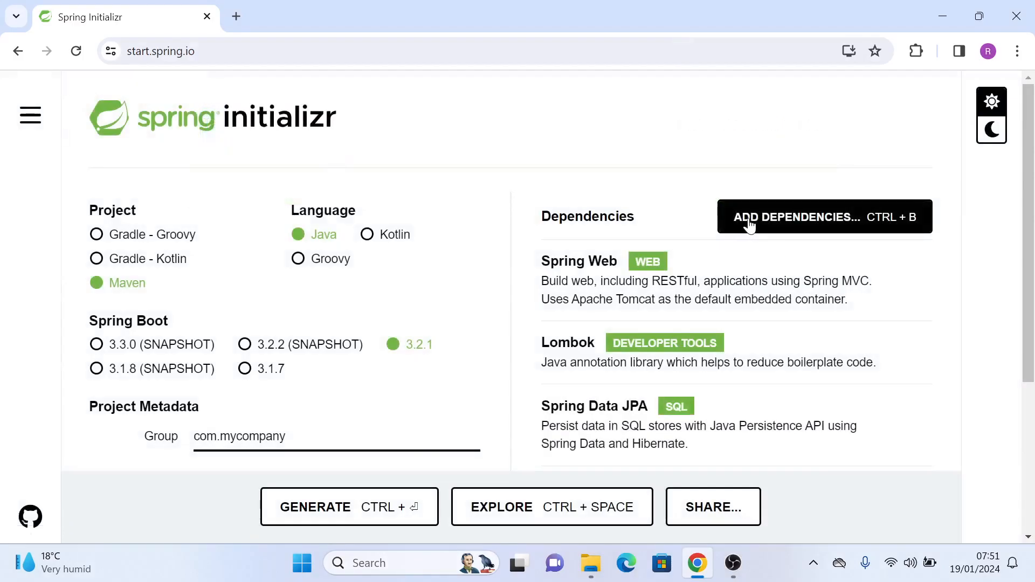
# Step: Add H2 Database and MySQL Driver from searches for 'H2' and 'My'
pyautogui.click(822, 217)
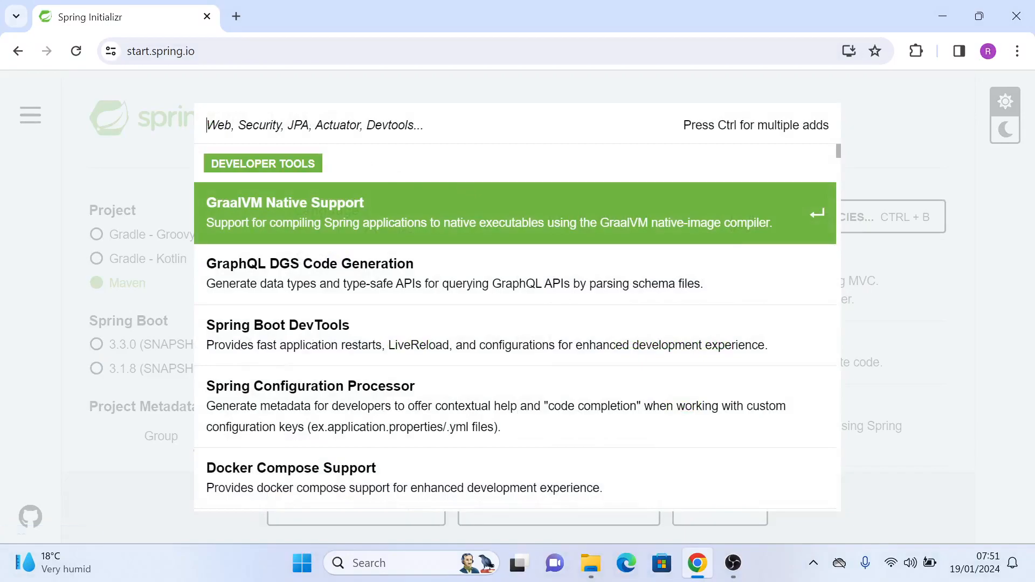
pyautogui.write('H2')
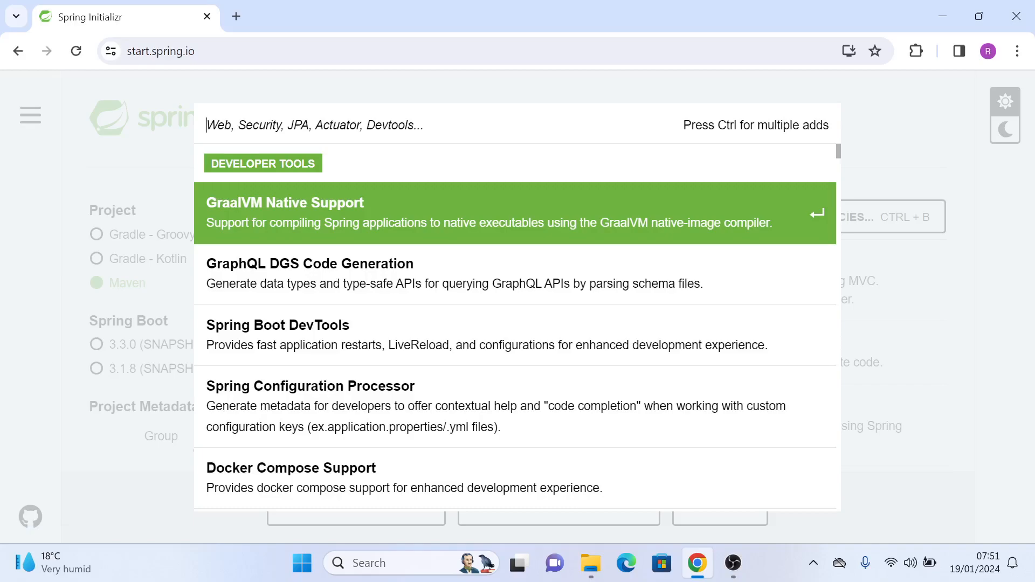
pyautogui.write('My')
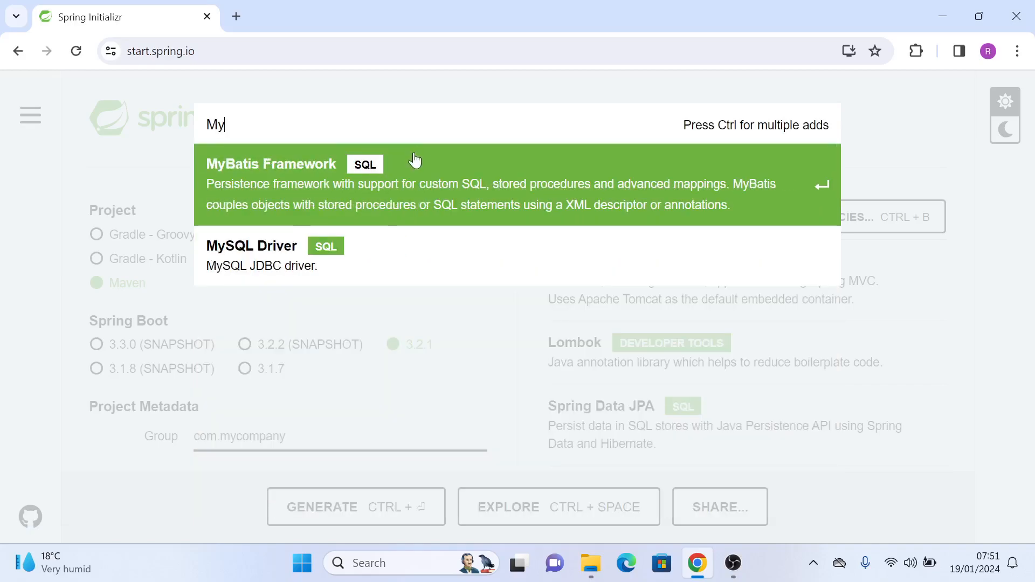
pyautogui.press('Escape')
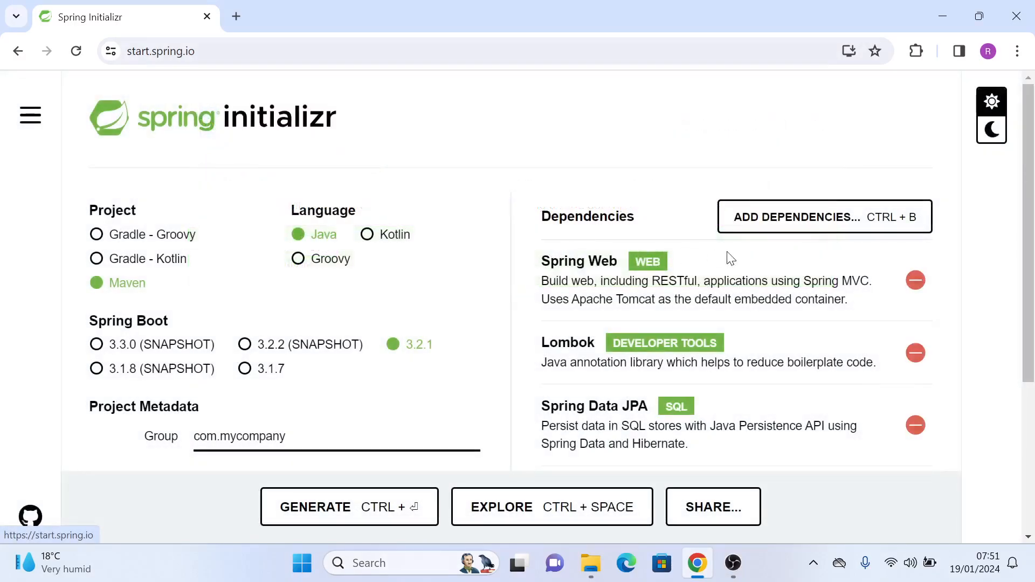
# Step: Review the settings and generate the items-service.zip download
pyautogui.scroll(-3)
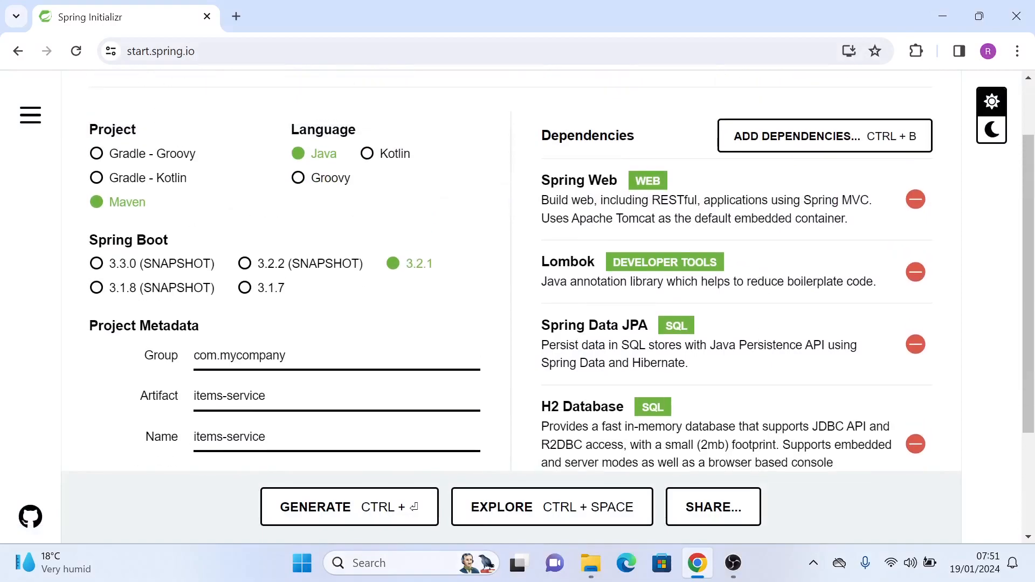
pyautogui.scroll(-3)
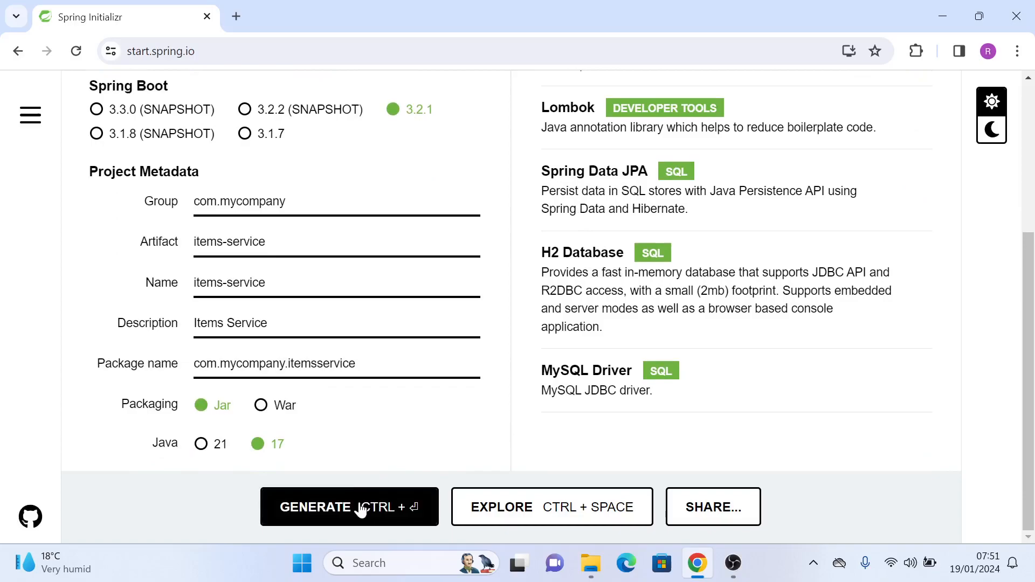
pyautogui.click(349, 507)
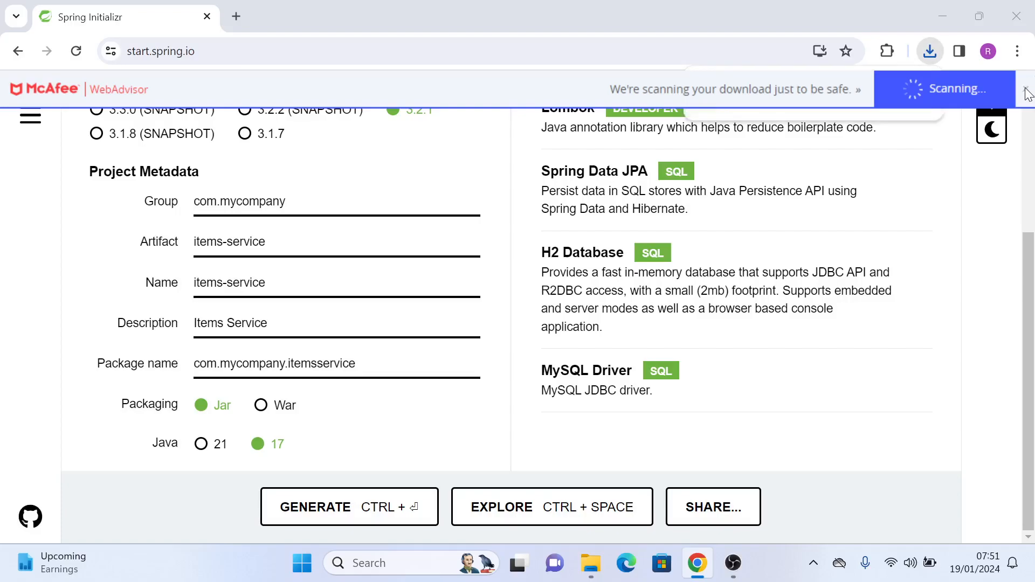
pyautogui.scroll(3)
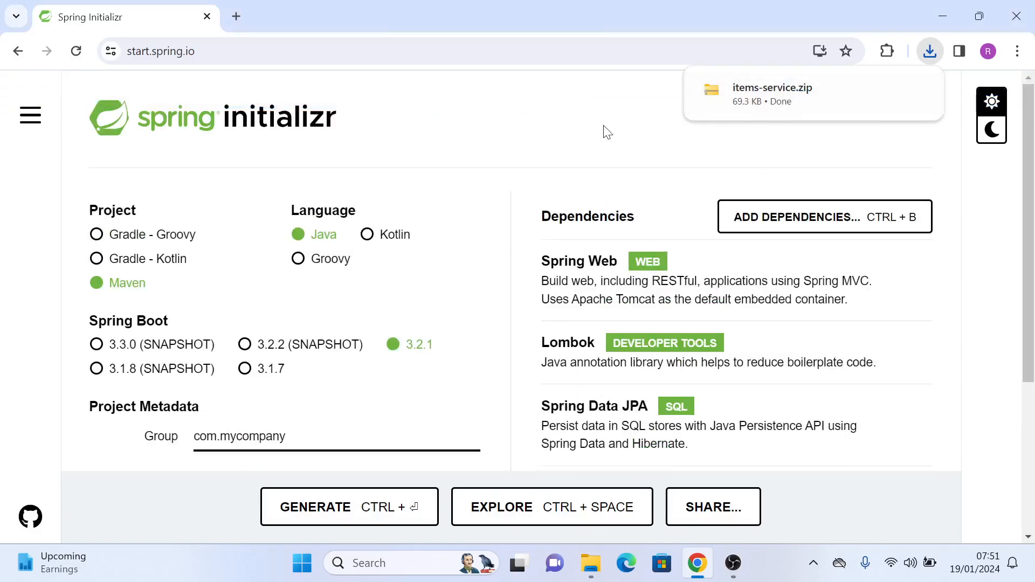